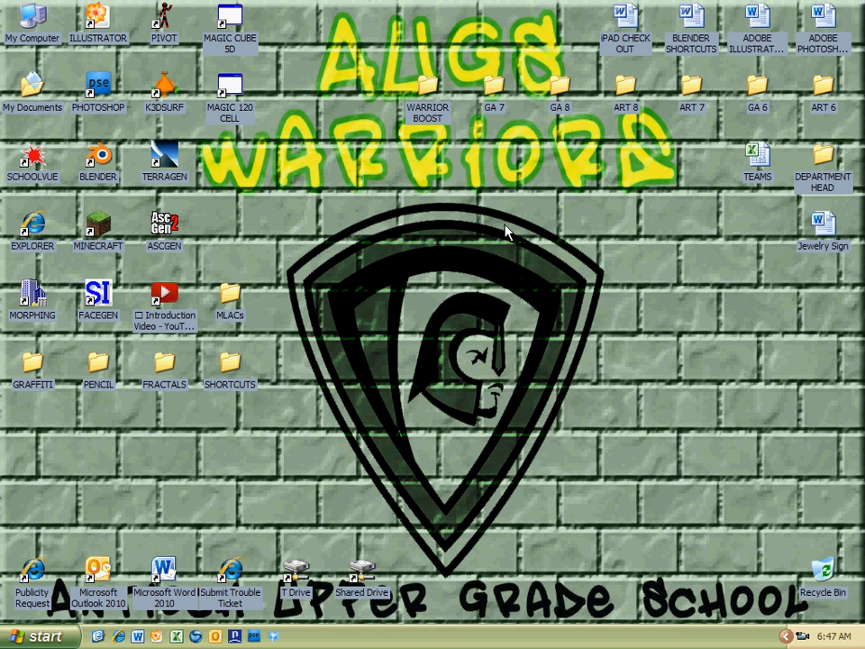
mouse_move(404, 211)
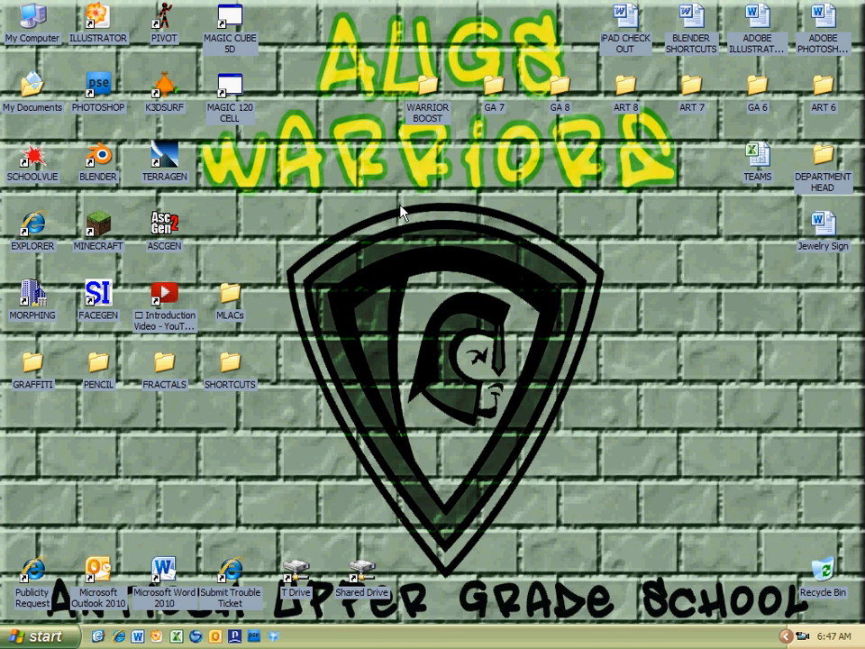
Step: Open My Documents and scroll to find Dawk.psd for Photoshop Elements
double_click(33, 86)
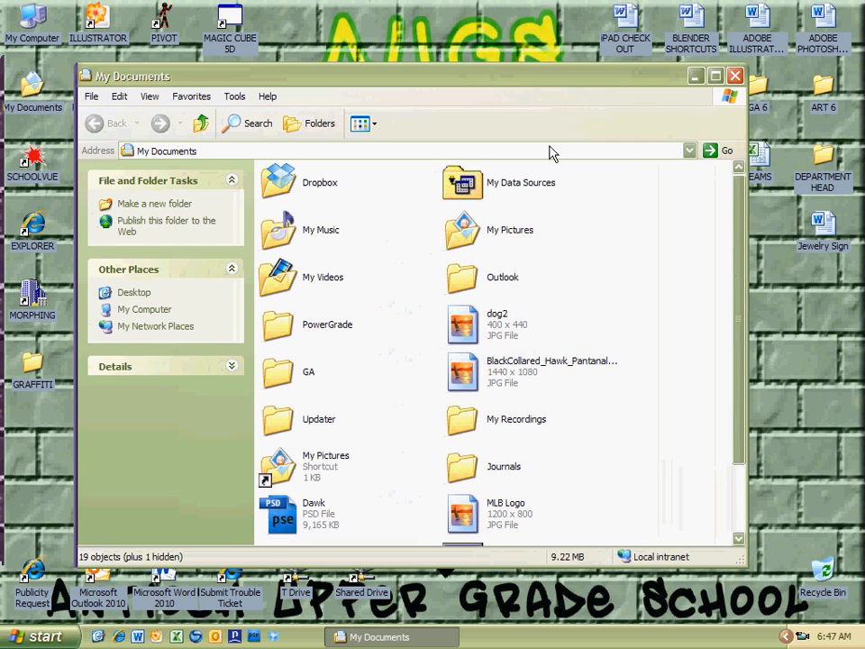
scroll("down", 3)
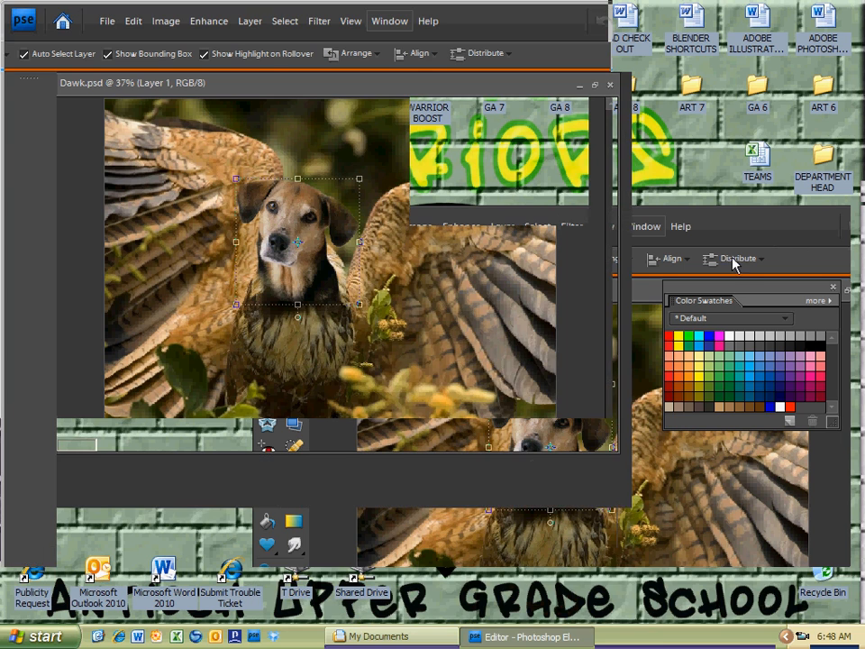
left_click(106, 22)
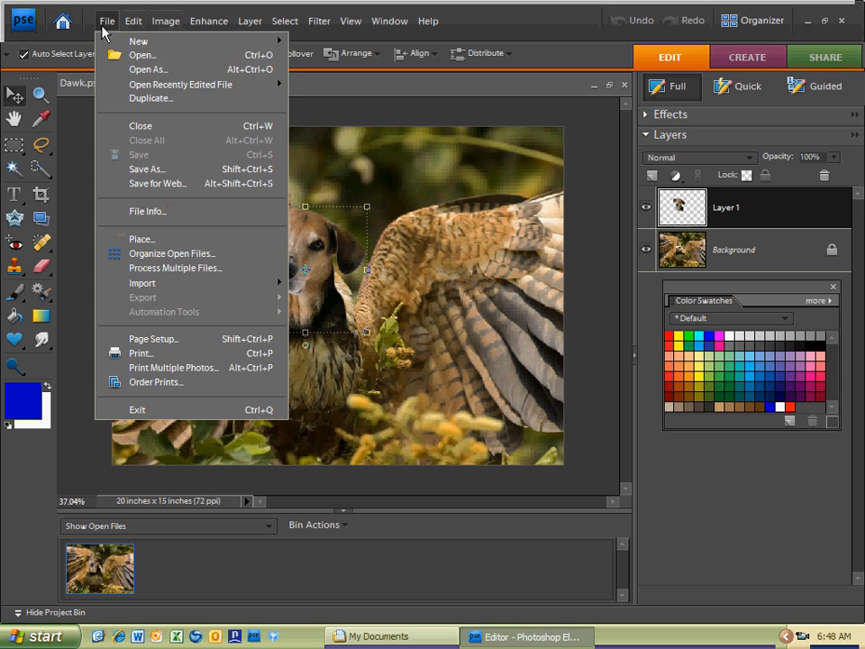
left_click(389, 21)
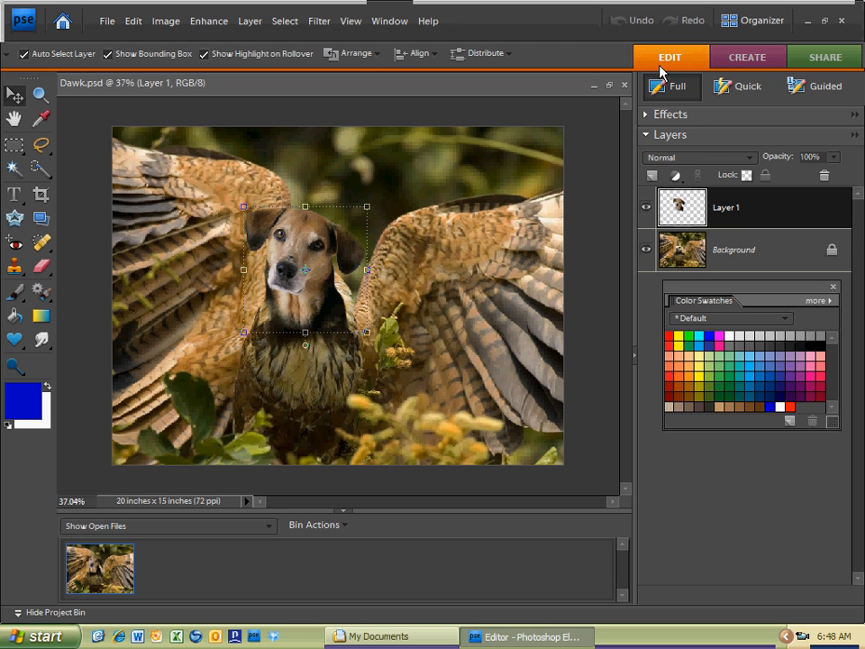
mouse_move(521, 94)
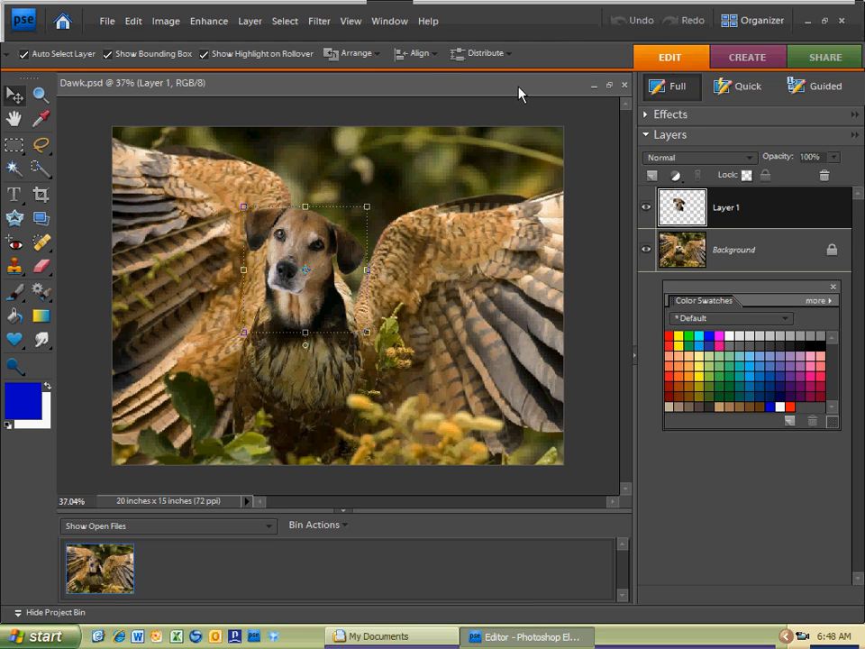
mouse_move(532, 62)
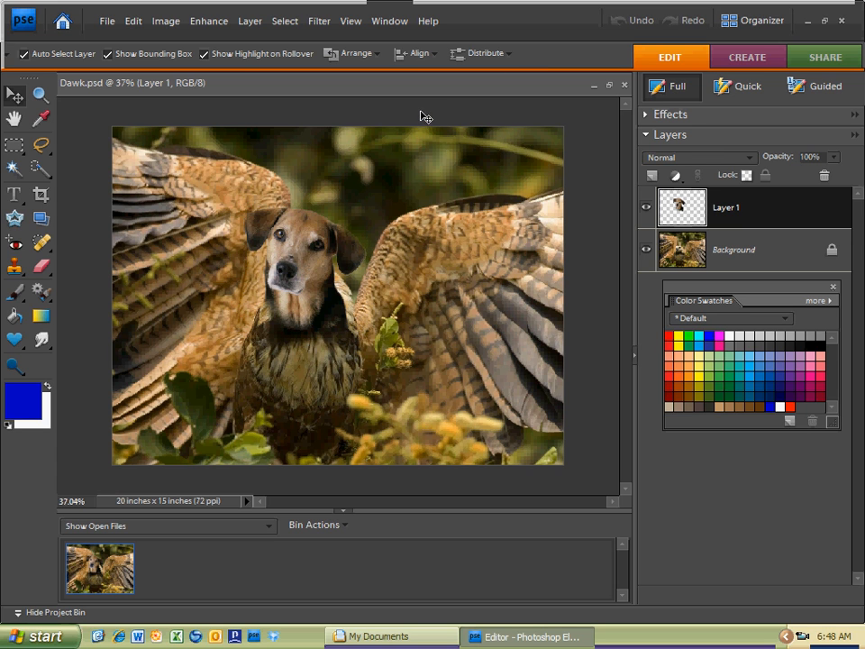
left_click(733, 248)
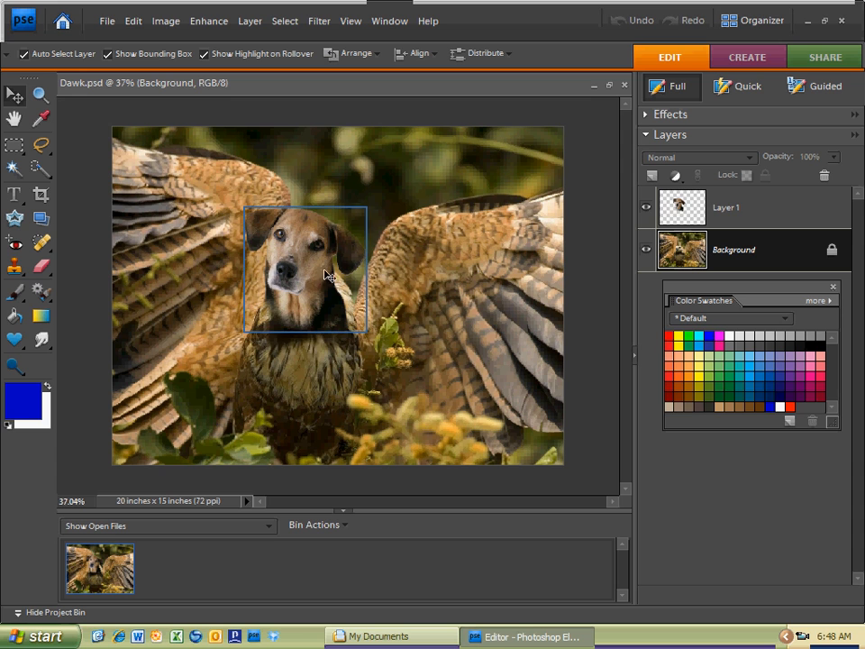
mouse_move(278, 215)
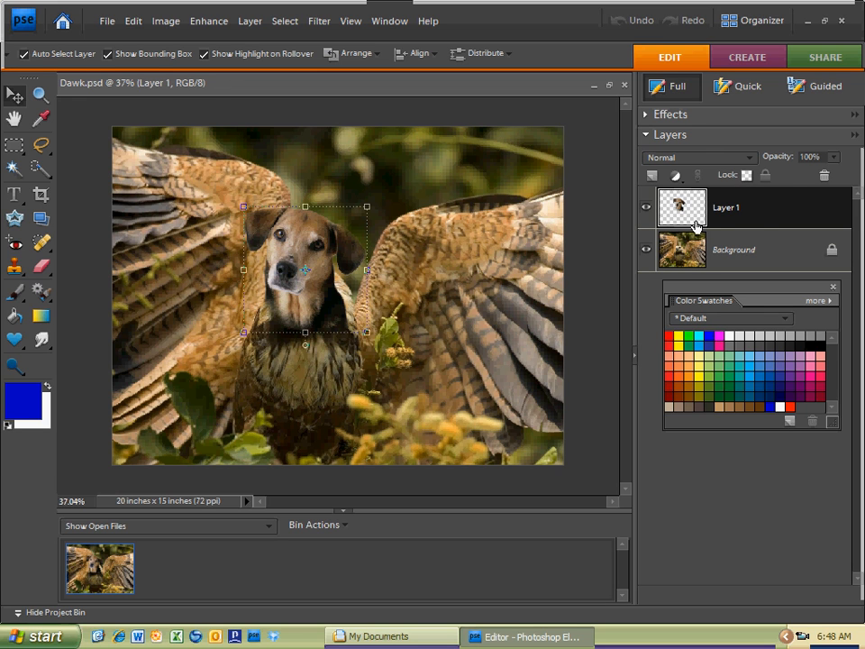
mouse_move(699, 216)
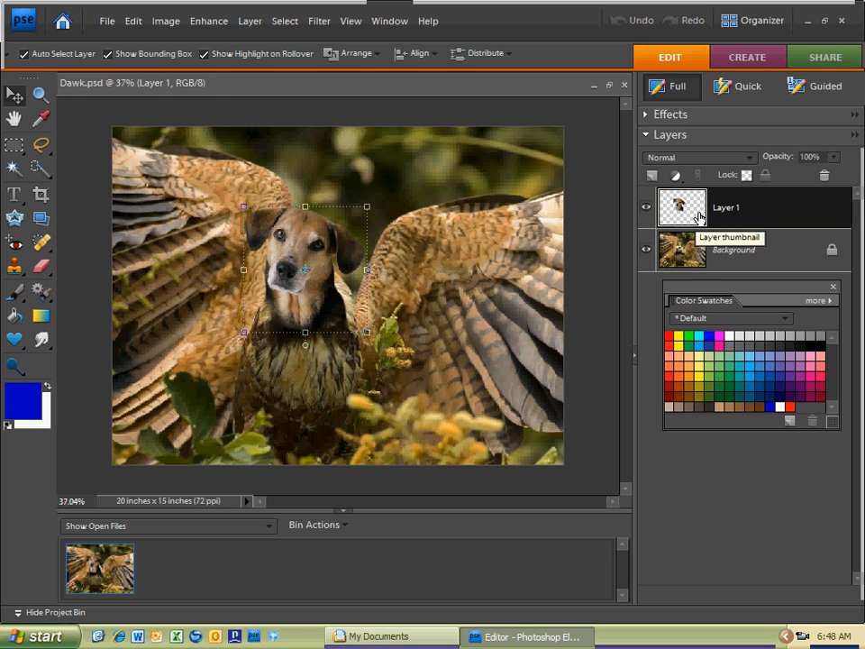
mouse_move(688, 223)
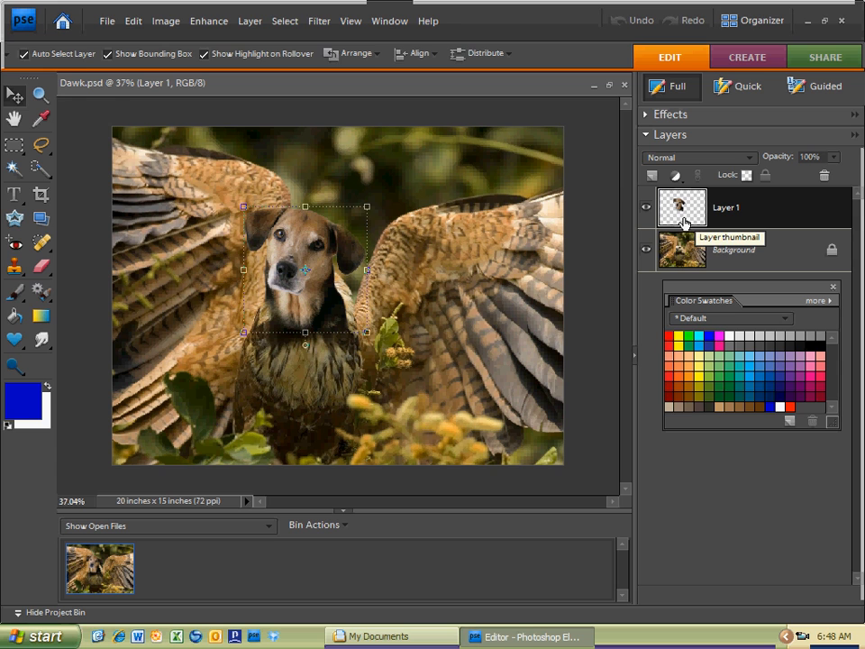
Step: Paint a test Pattern Stamp stroke on the dog's forehead with a larger brush, then switch to the Clone Stamp tool
left_click(14, 269)
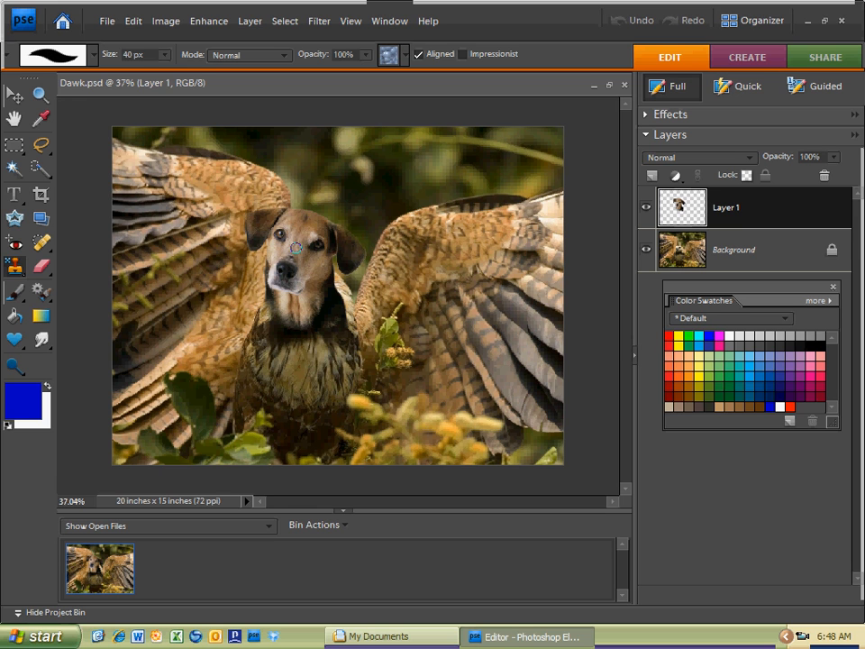
left_click(274, 243)
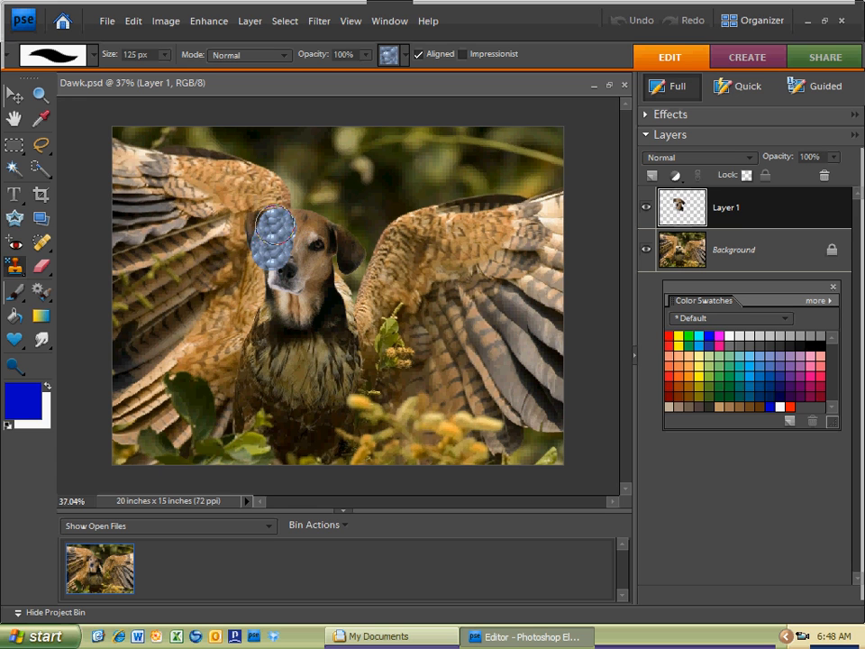
left_click_drag(270, 234, 302, 238)
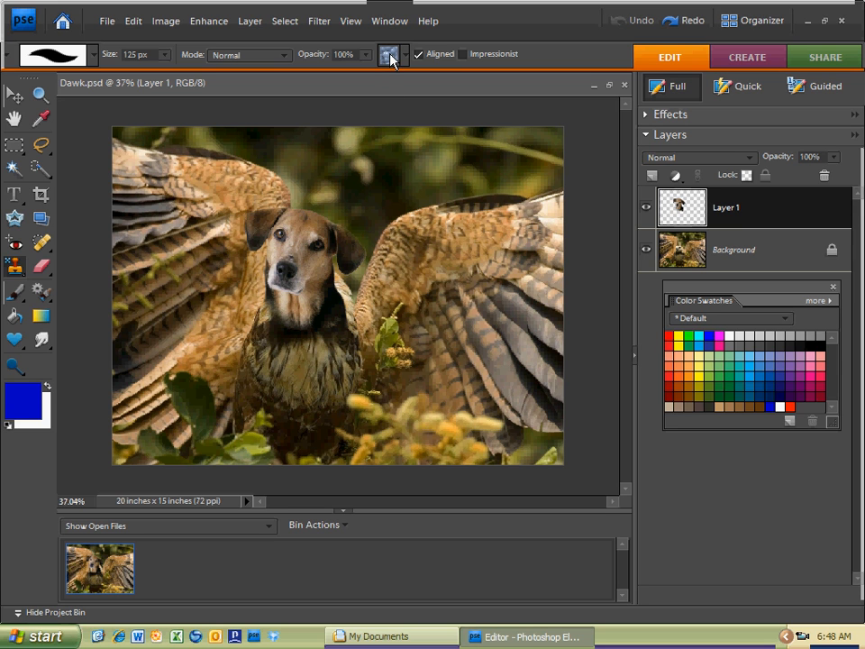
mouse_move(389, 56)
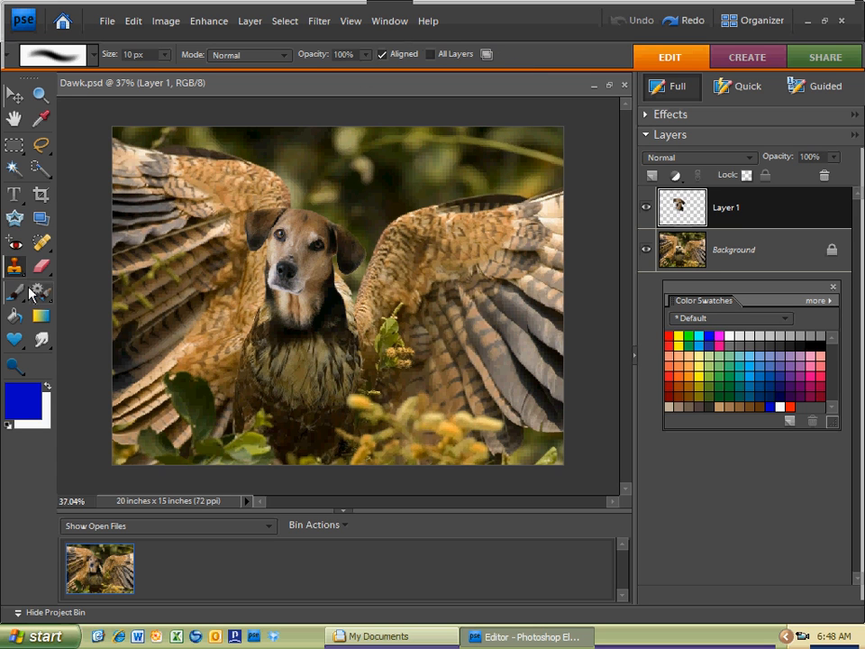
mouse_move(18, 268)
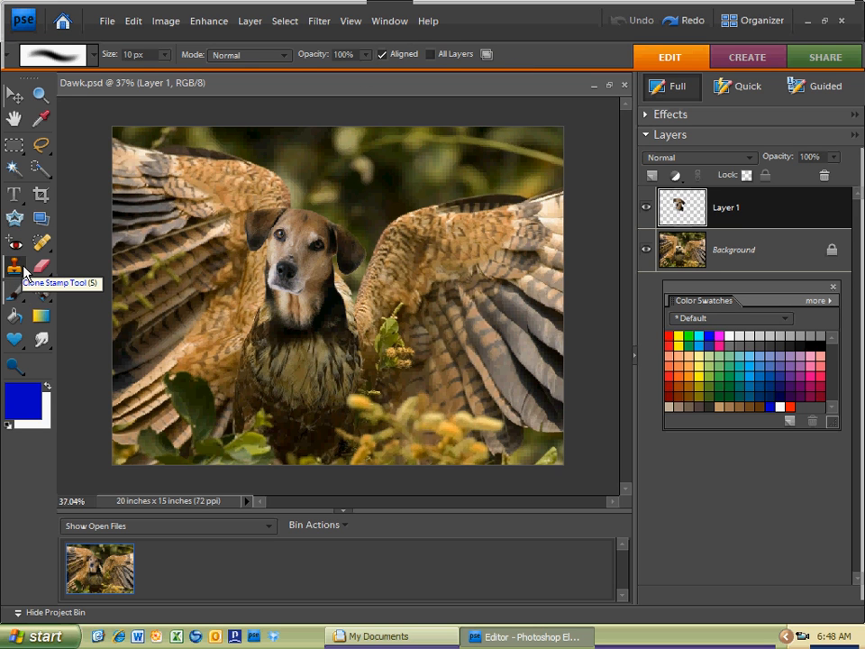
left_click(15, 267)
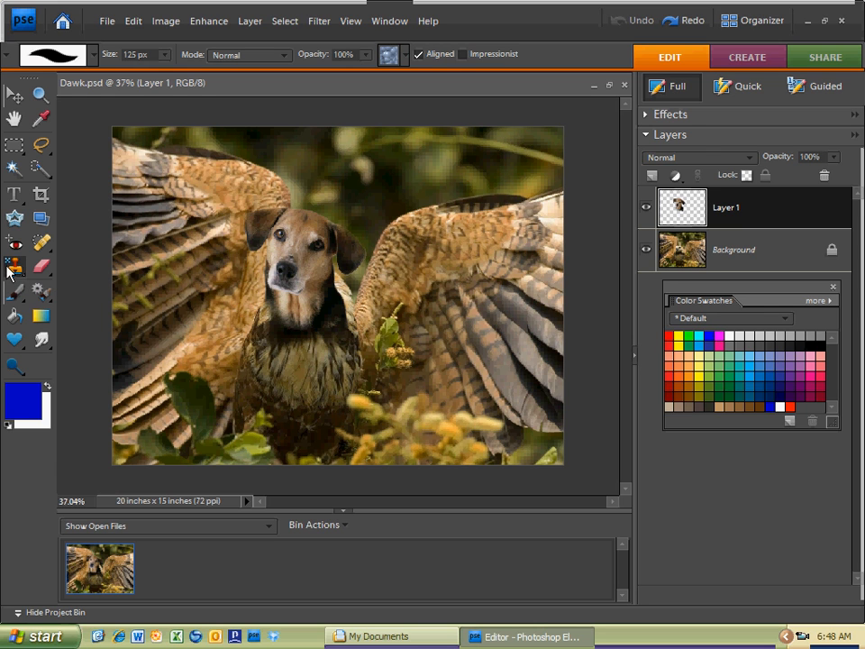
mouse_move(14, 263)
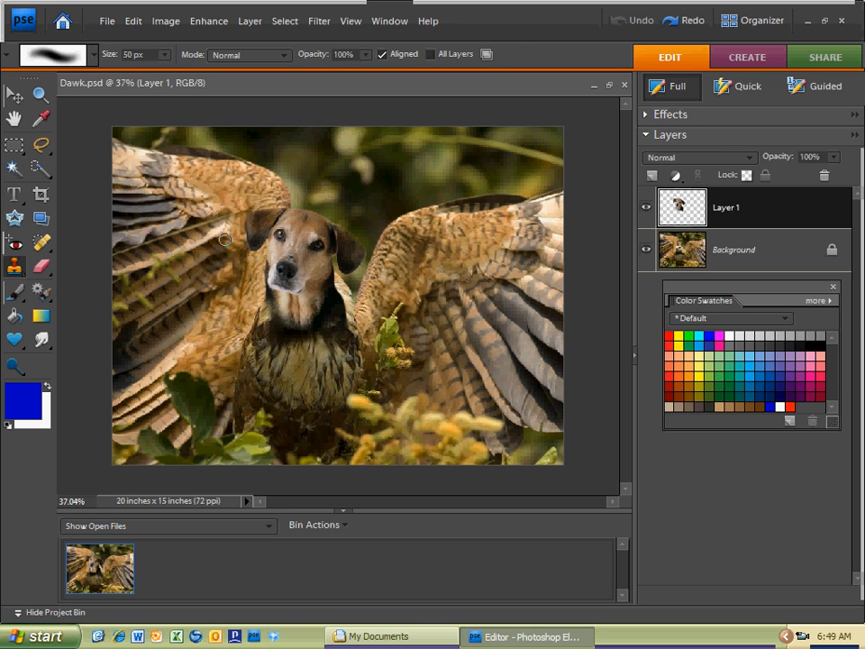
Step: Zoom in on the dog's head, make Layer 1 active and attempt a clone on the neck edge
type("150")
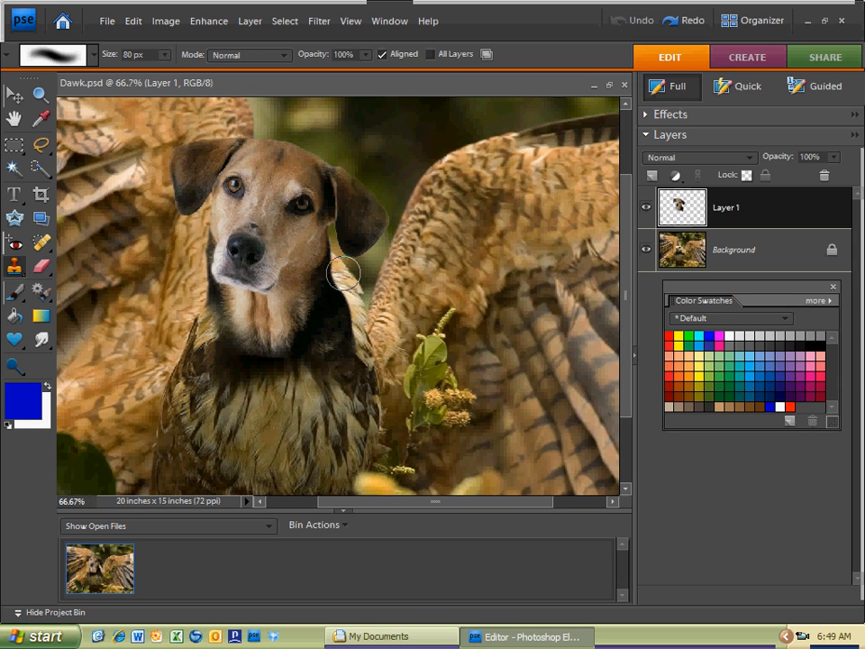
mouse_move(207, 328)
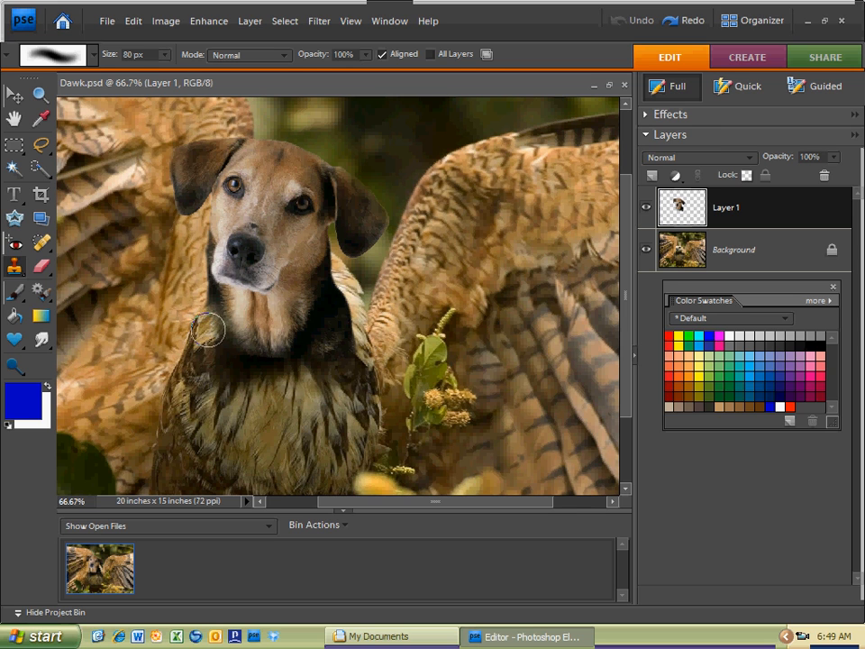
mouse_move(256, 173)
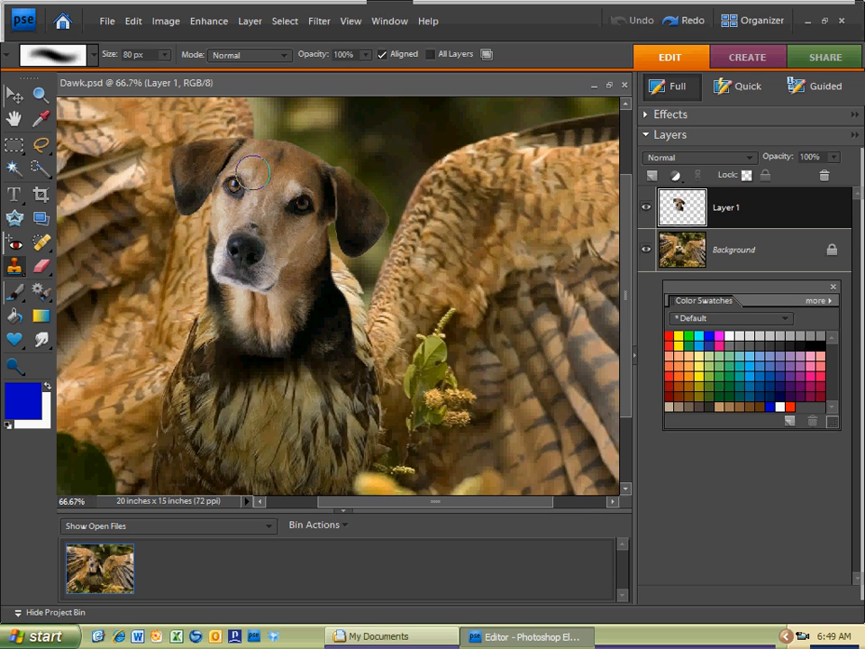
mouse_move(341, 298)
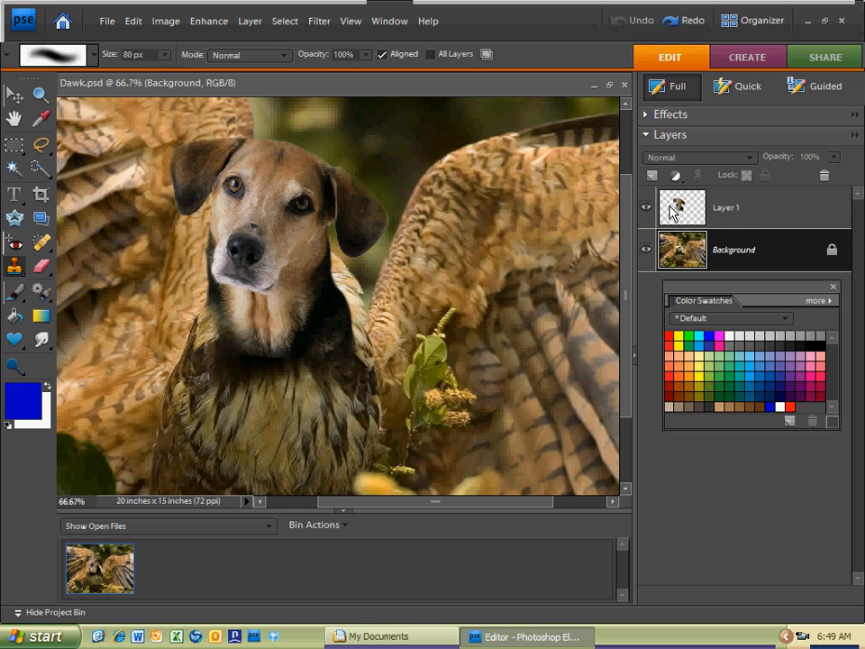
left_click(724, 207)
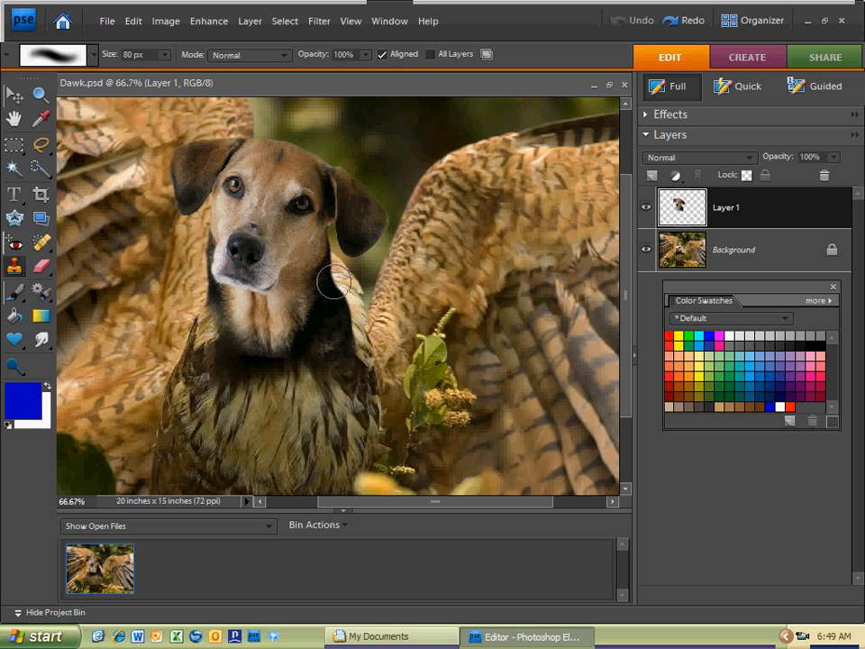
mouse_move(346, 327)
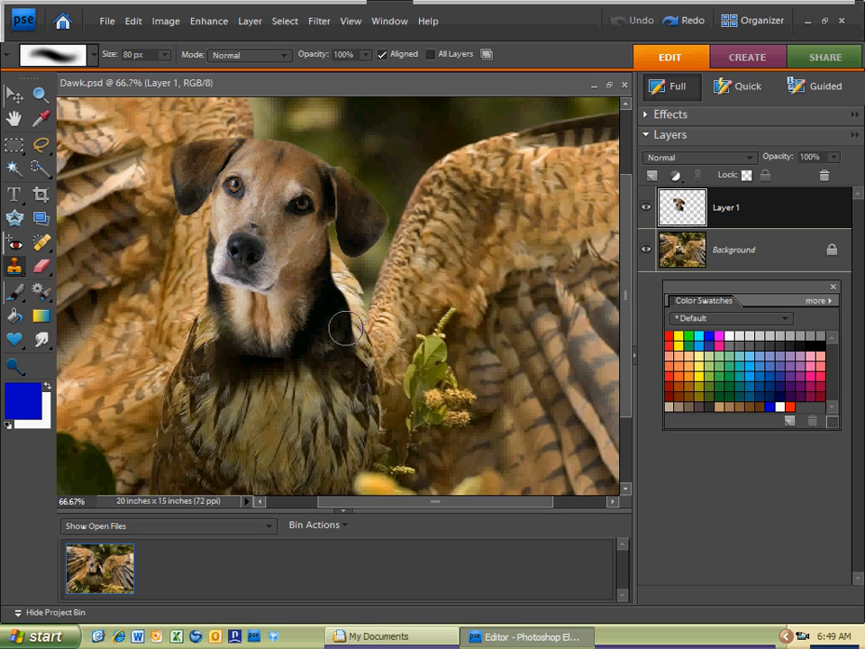
mouse_move(352, 313)
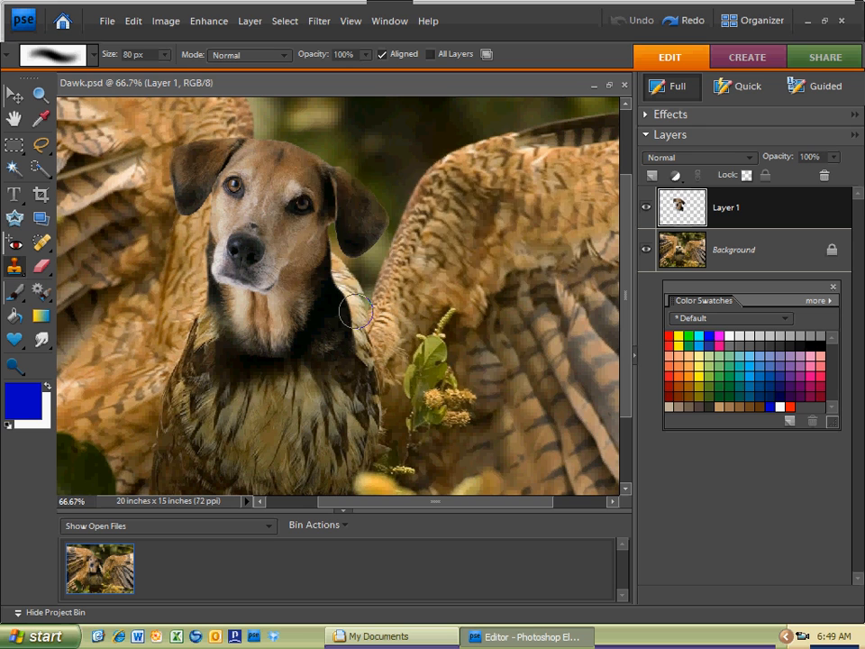
left_click(352, 310)
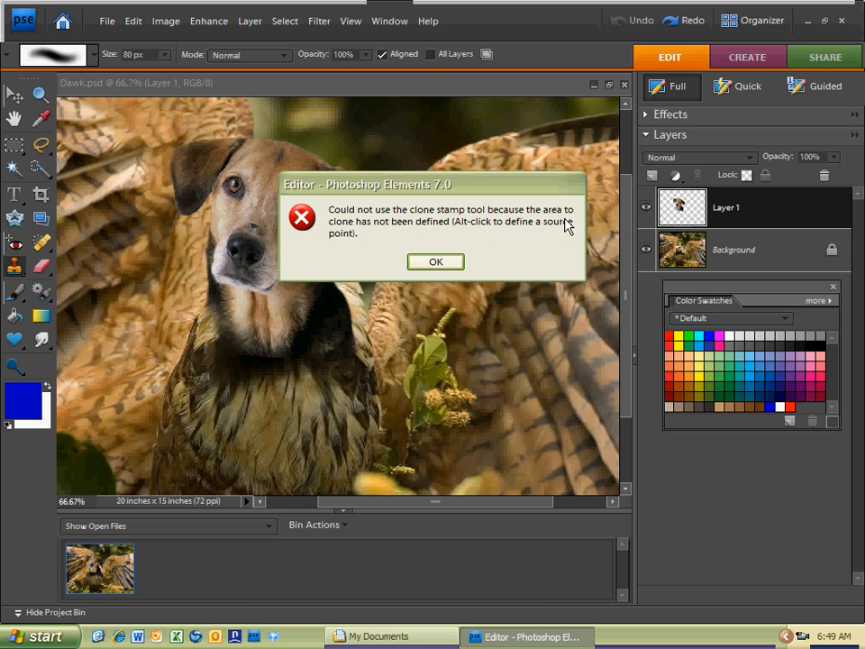
mouse_move(413, 236)
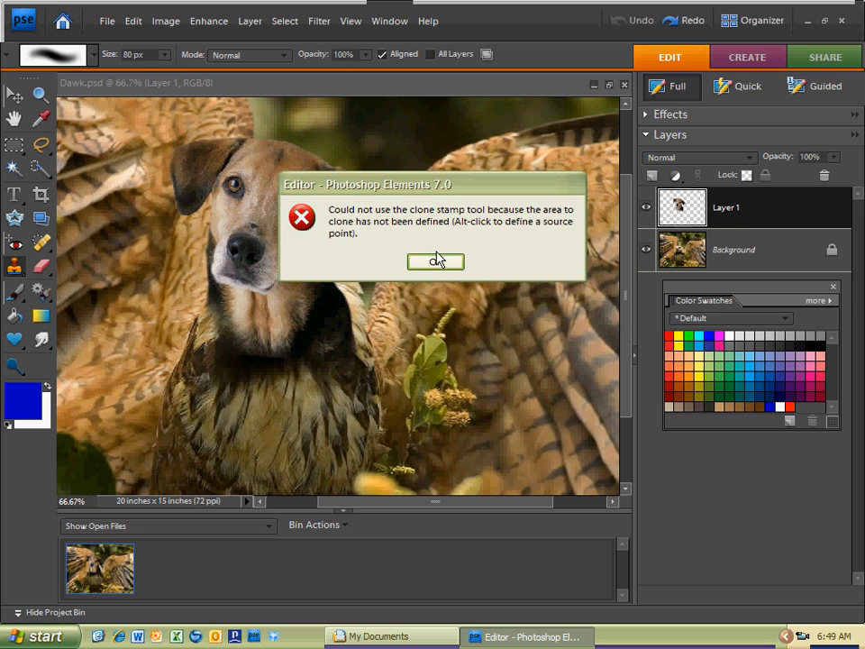
left_click(436, 261)
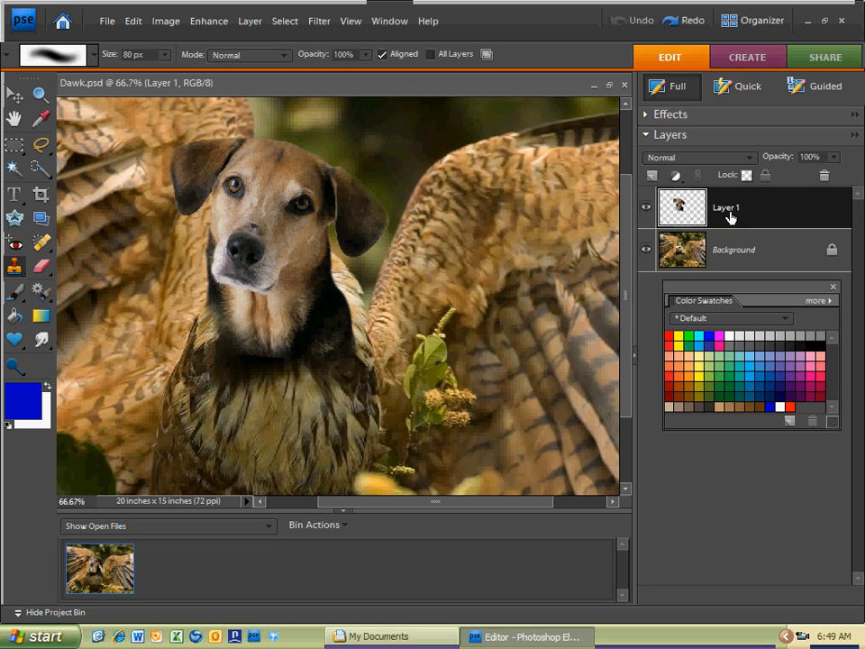
mouse_move(663, 242)
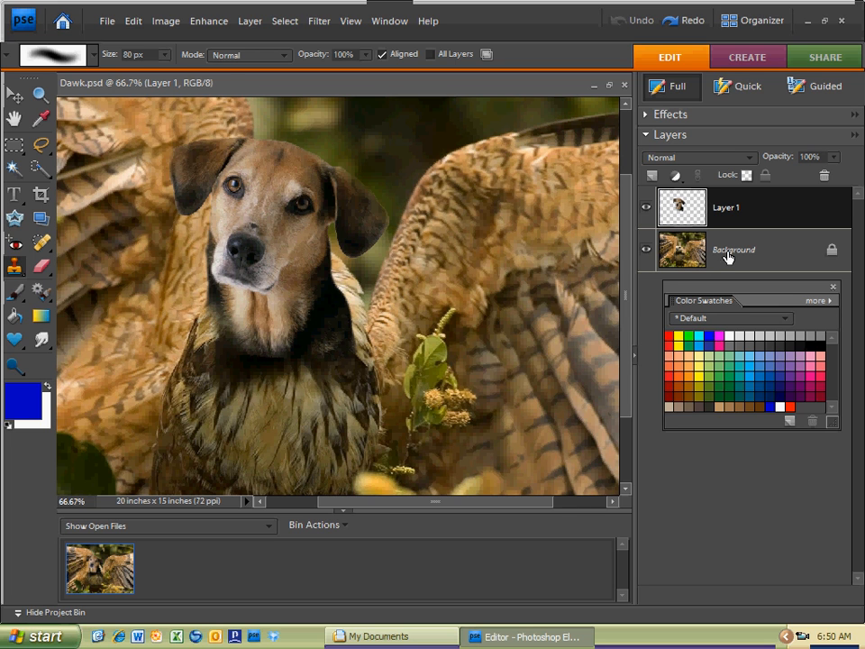
left_click(735, 248)
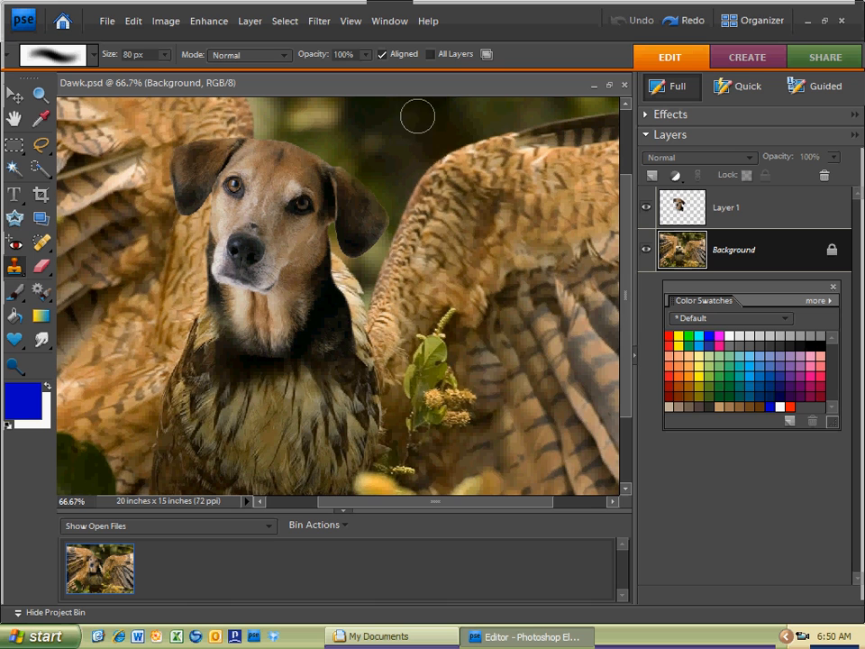
mouse_move(340, 241)
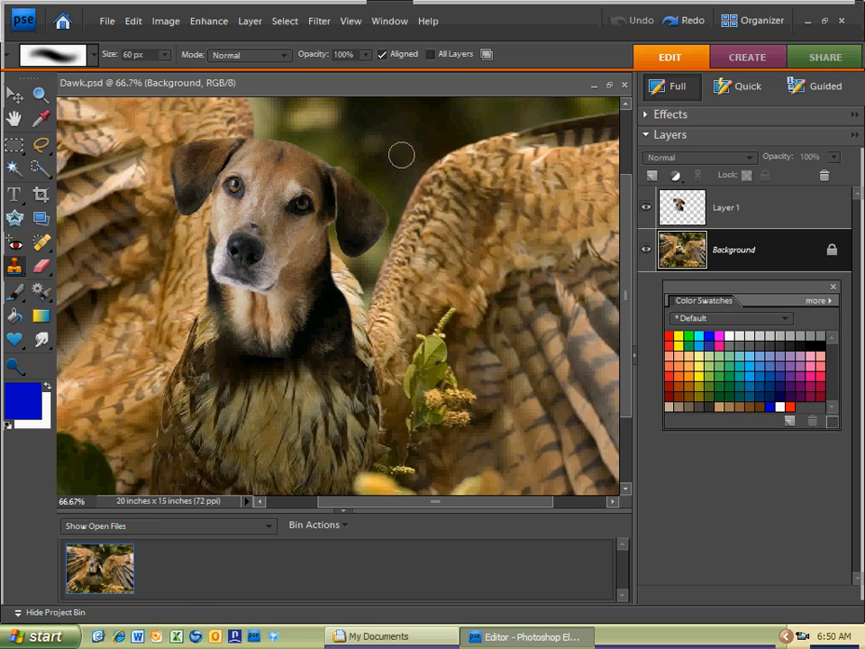
mouse_move(389, 178)
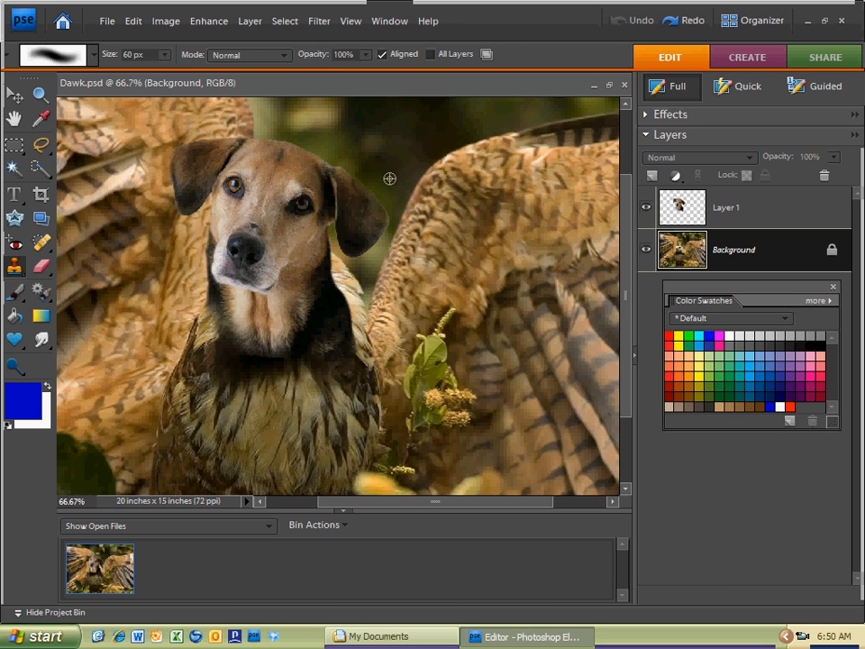
mouse_move(392, 166)
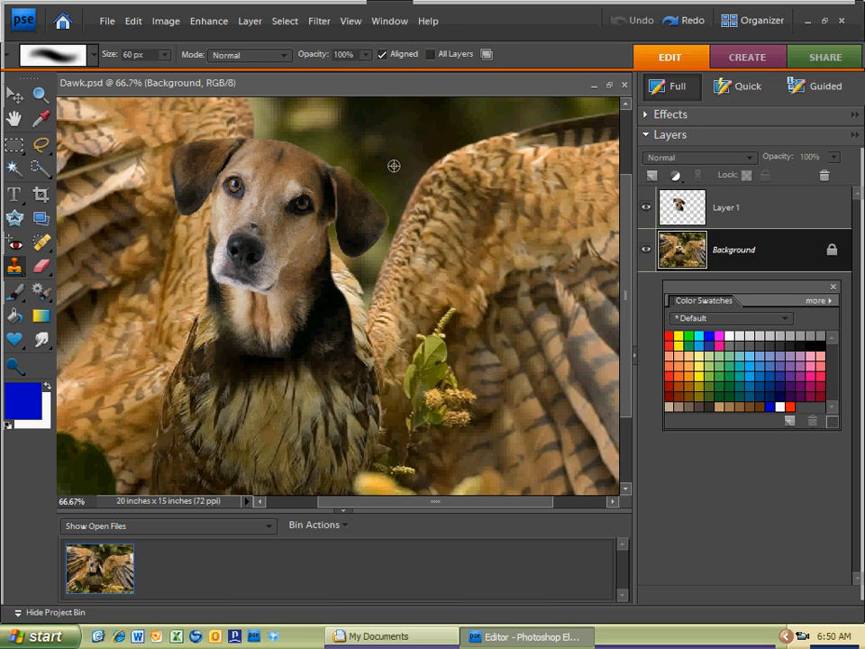
mouse_move(396, 176)
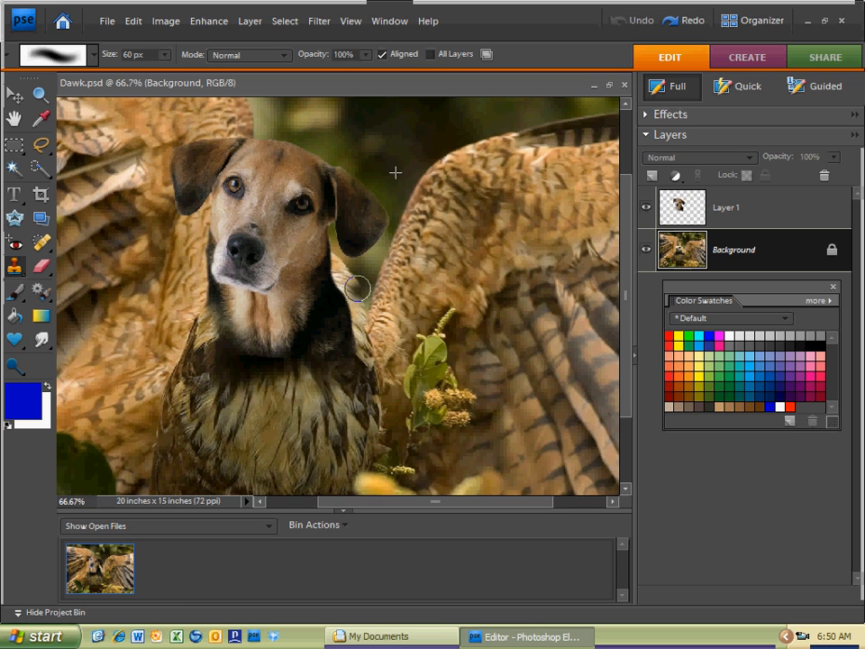
Step: Clone hawk feathers over the dark background just right of the dog's head
left_click_drag(357, 289, 321, 243)
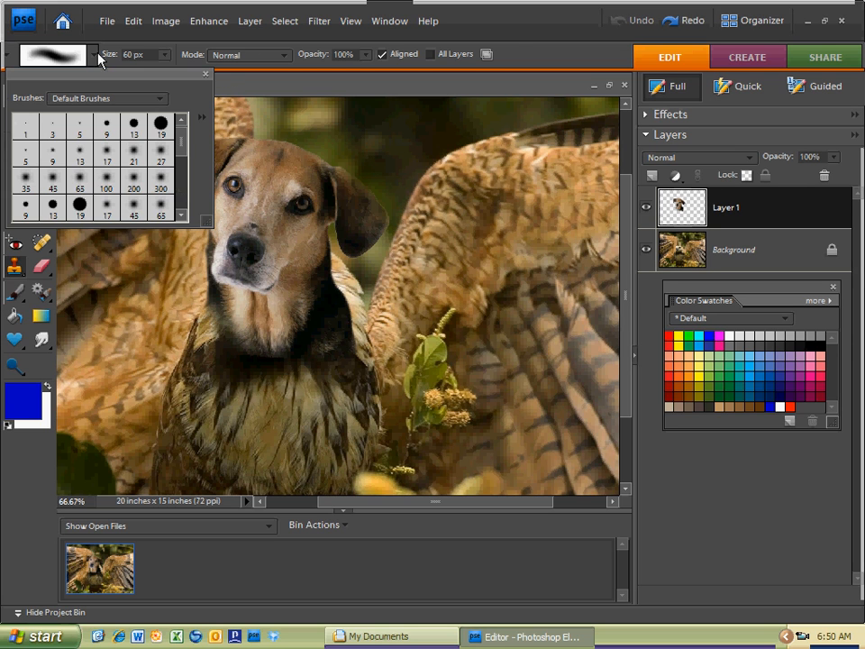
Step: Choose a rougher clone brush tip and clone feathers over the background near the dog's ear
left_click(133, 123)
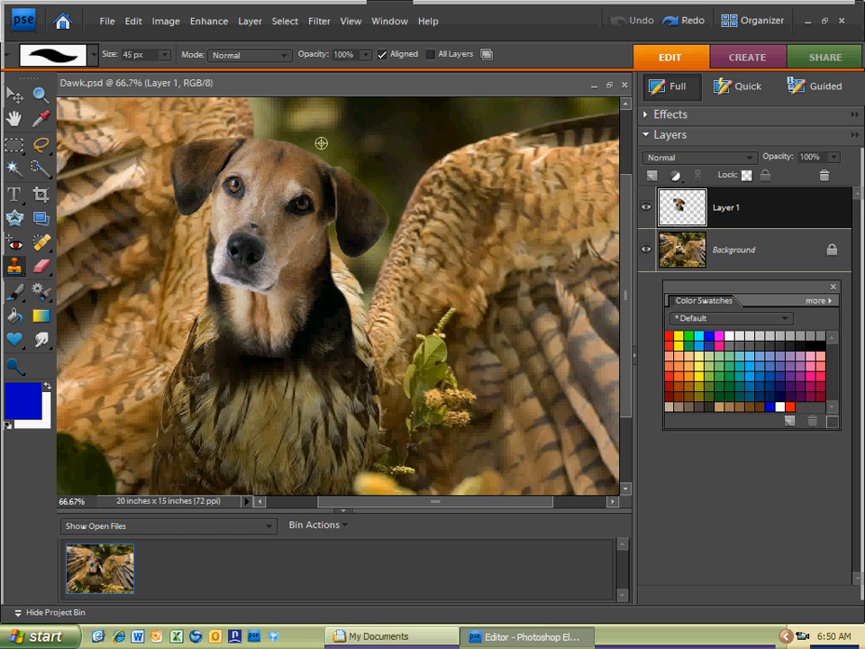
mouse_move(444, 135)
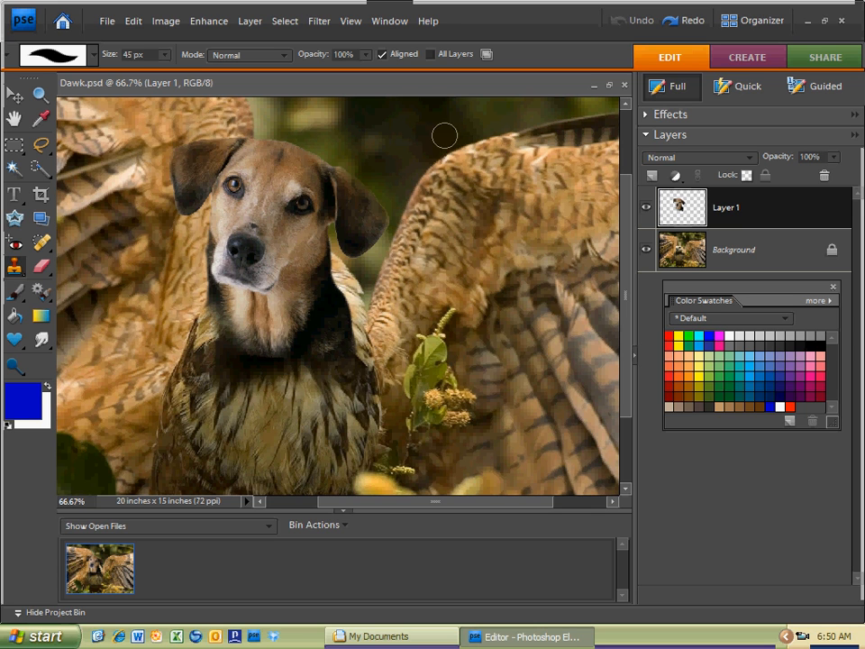
mouse_move(349, 259)
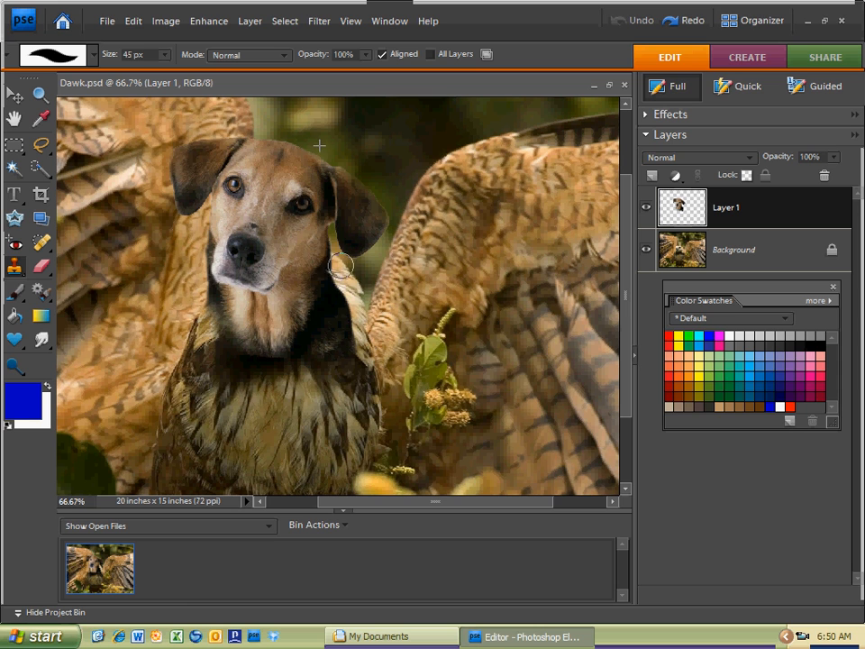
mouse_move(324, 248)
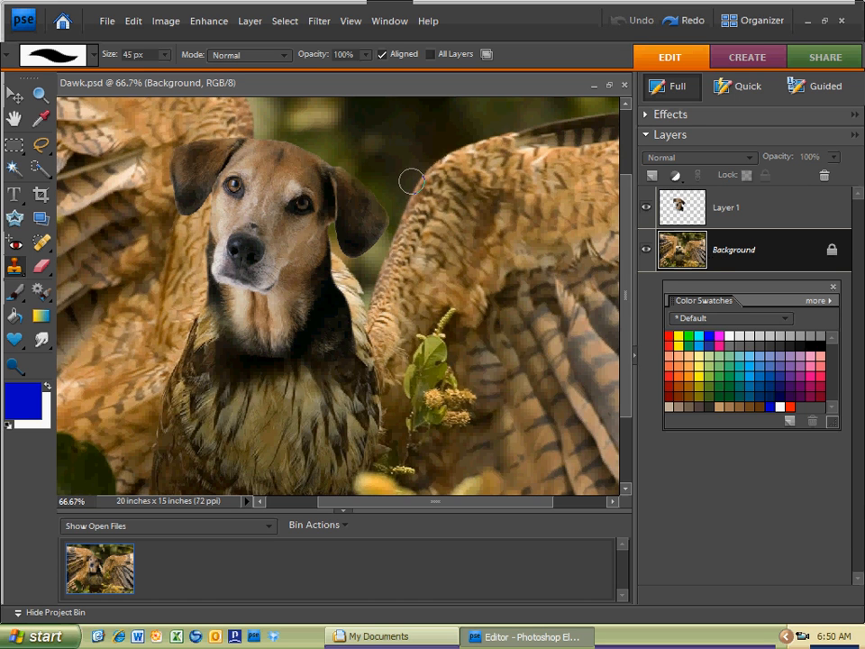
mouse_move(320, 146)
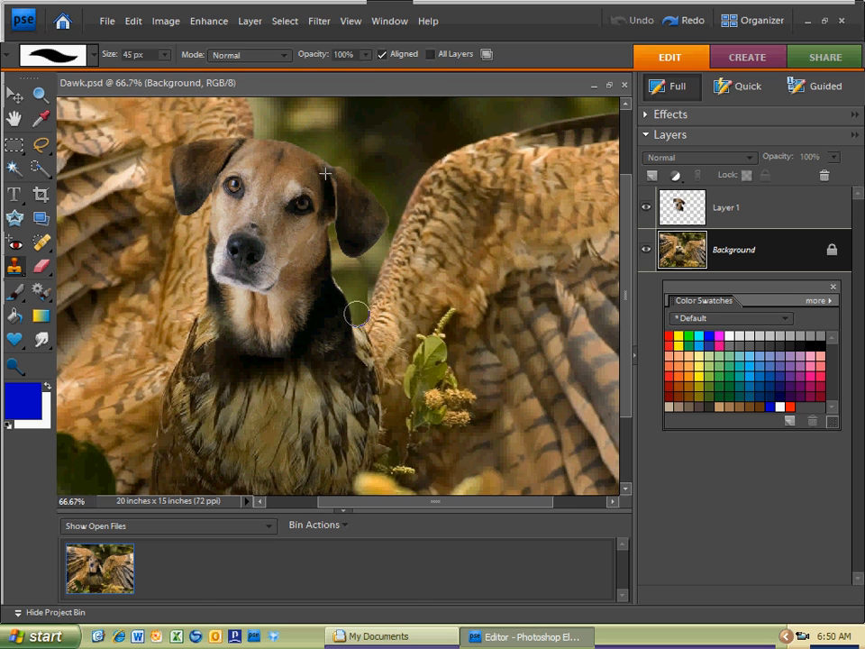
left_click_drag(356, 315, 367, 243)
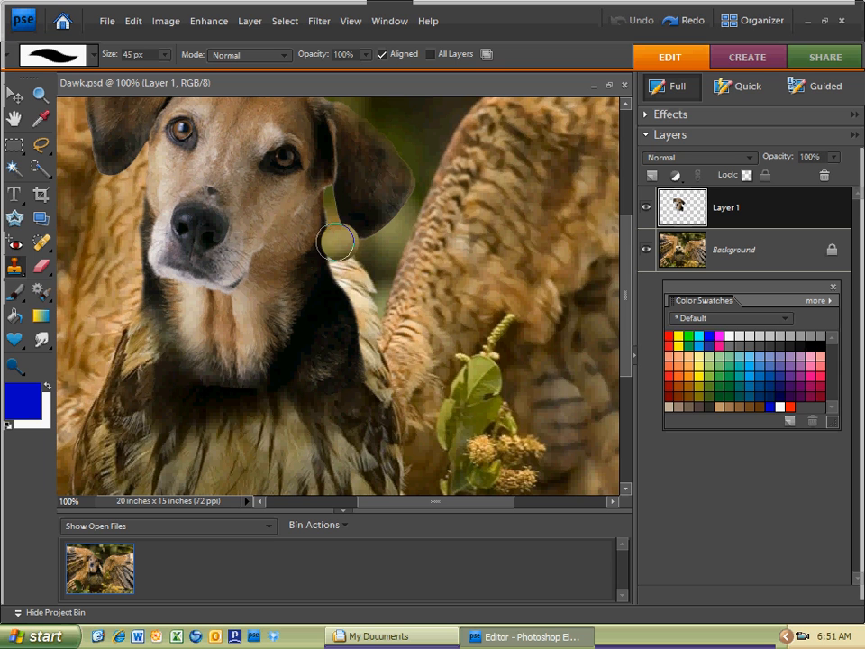
Step: Make the Background layer the active layer for editing
left_click(733, 248)
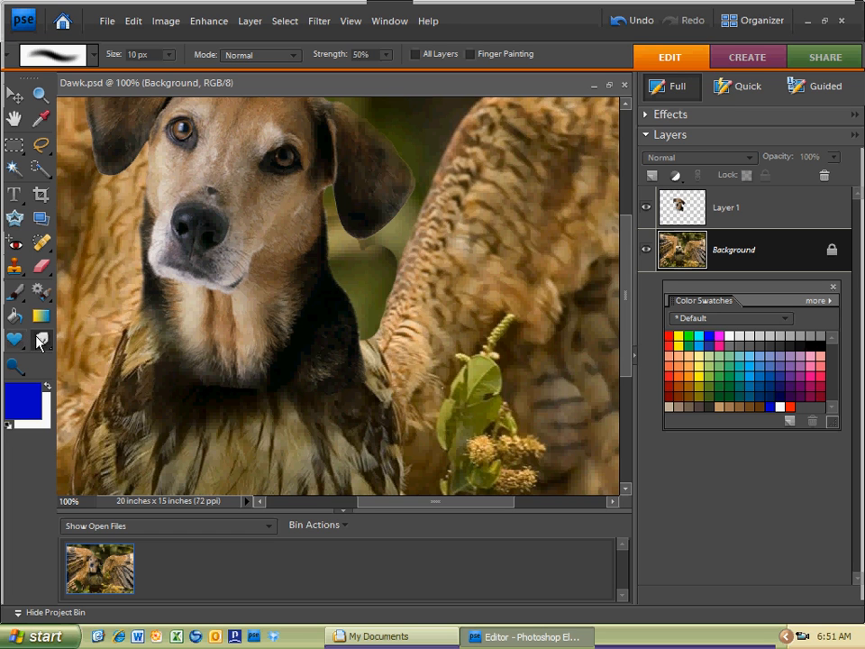
mouse_move(40, 340)
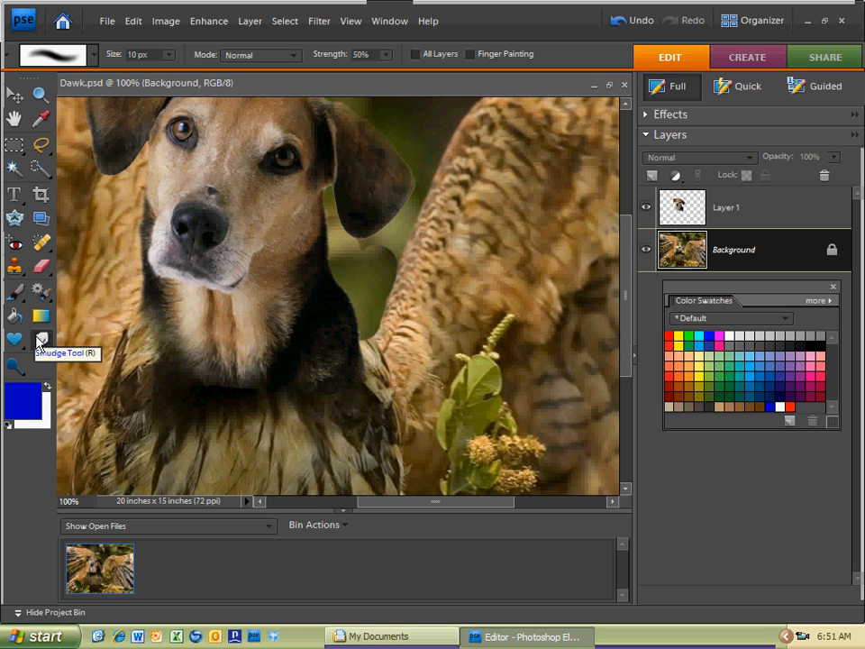
Step: Select the Smudge tool for the ear edge, then return to the Clone Stamp tool
left_click(39, 340)
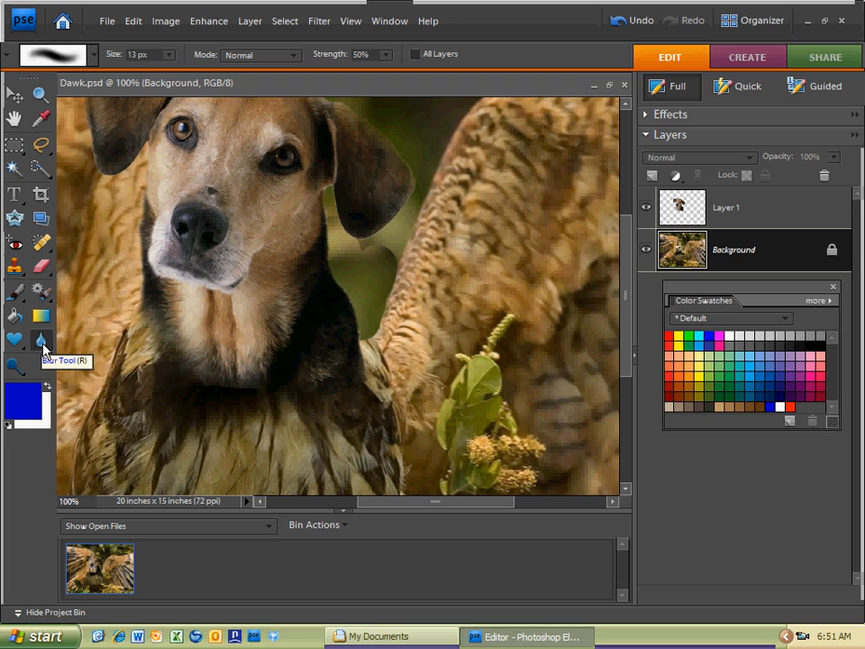
left_click(41, 342)
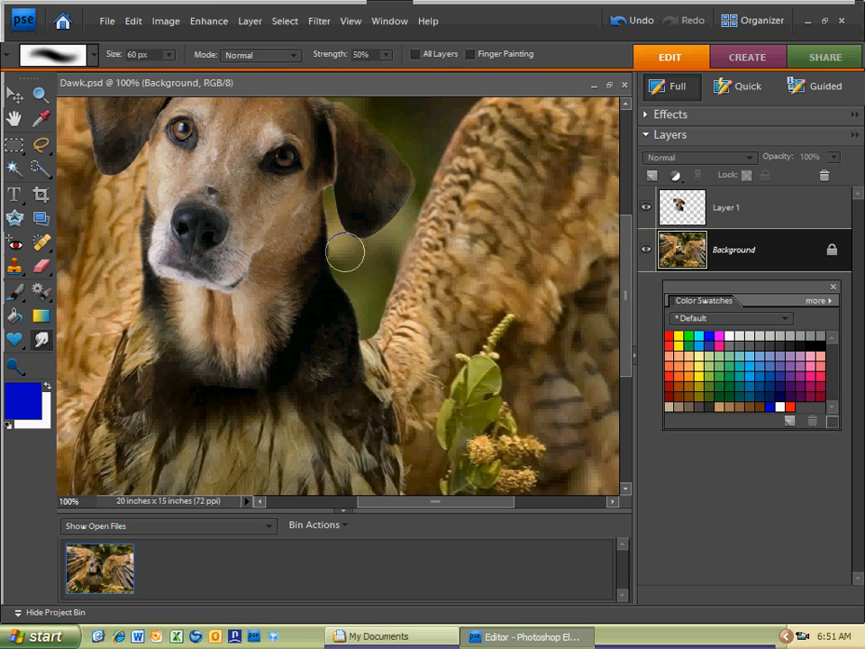
mouse_move(350, 274)
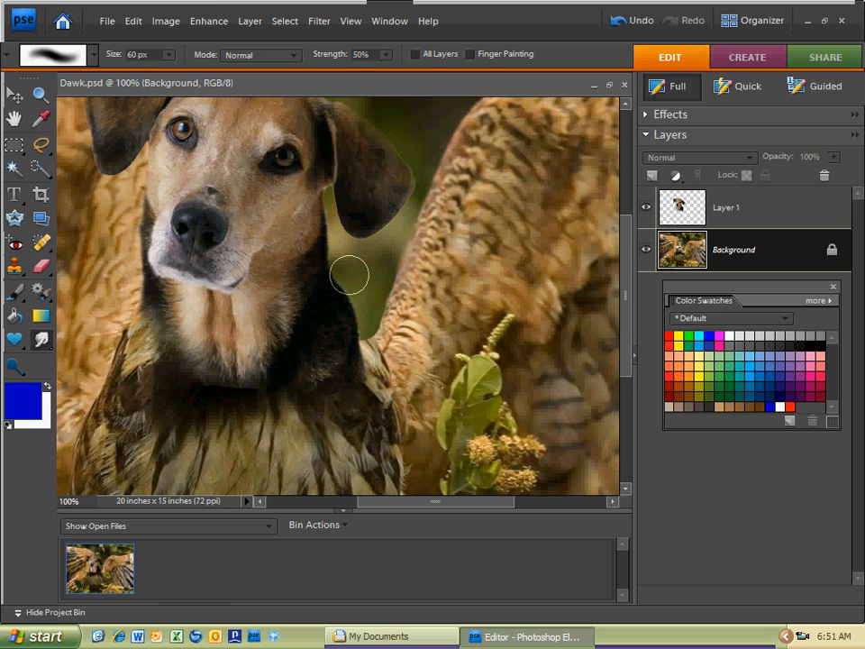
left_click(15, 267)
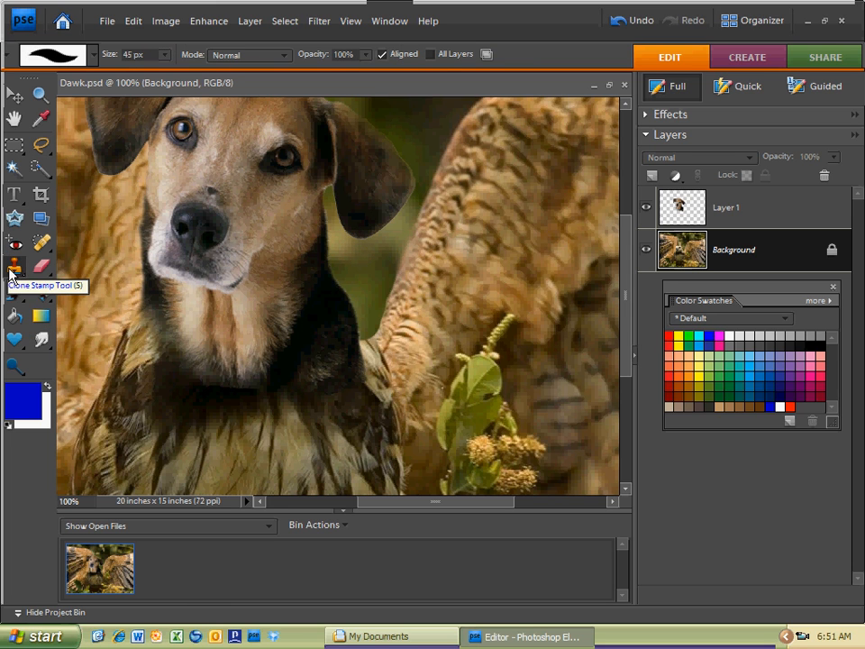
mouse_move(15, 287)
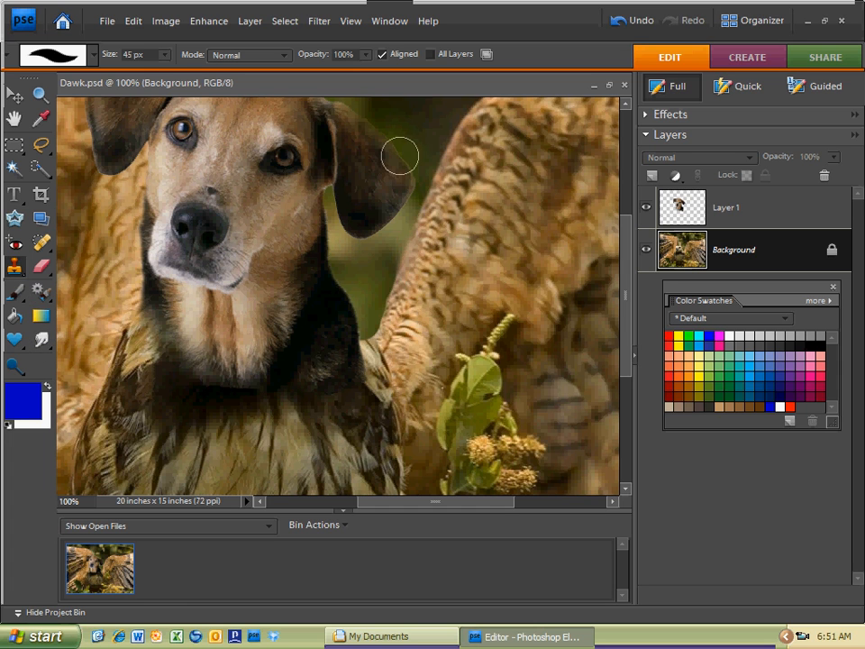
mouse_move(422, 130)
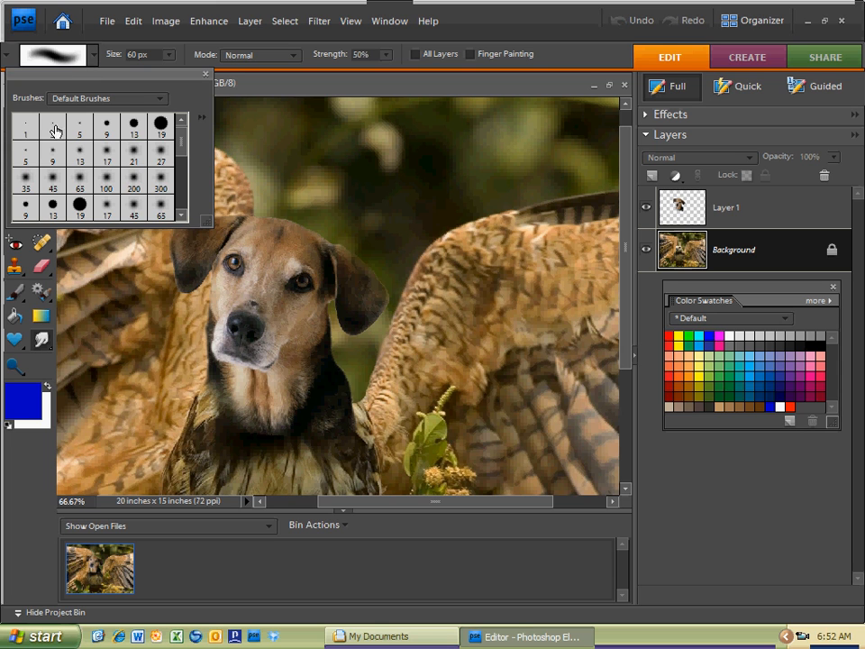
Step: Pick a small 19 px smudge brush and make the Background layer active
left_click(160, 130)
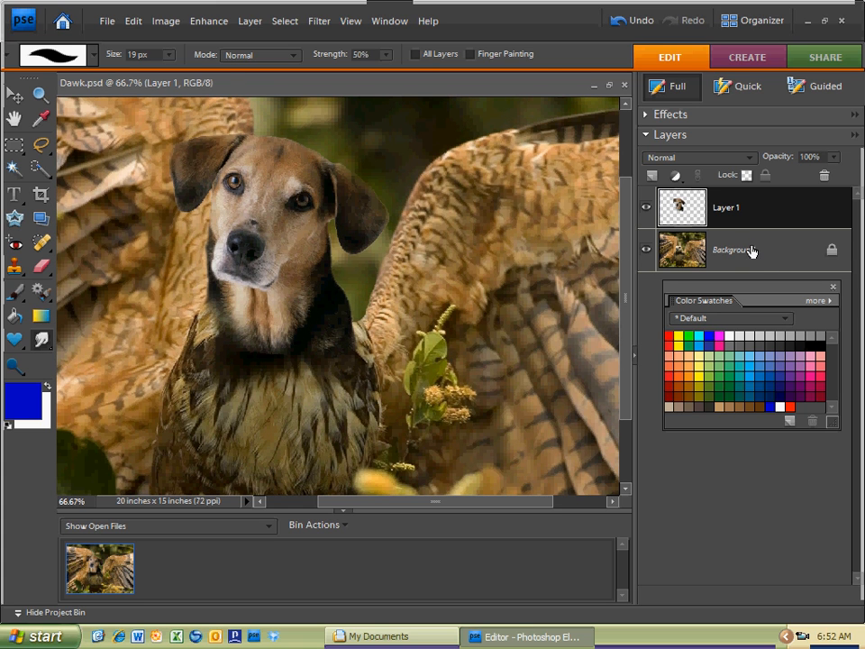
left_click(735, 249)
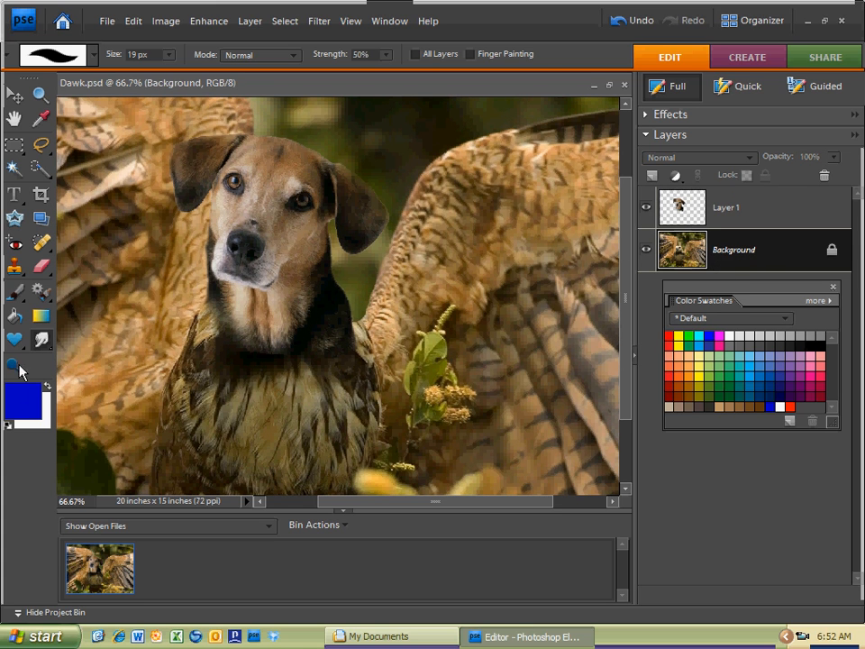
mouse_move(400, 238)
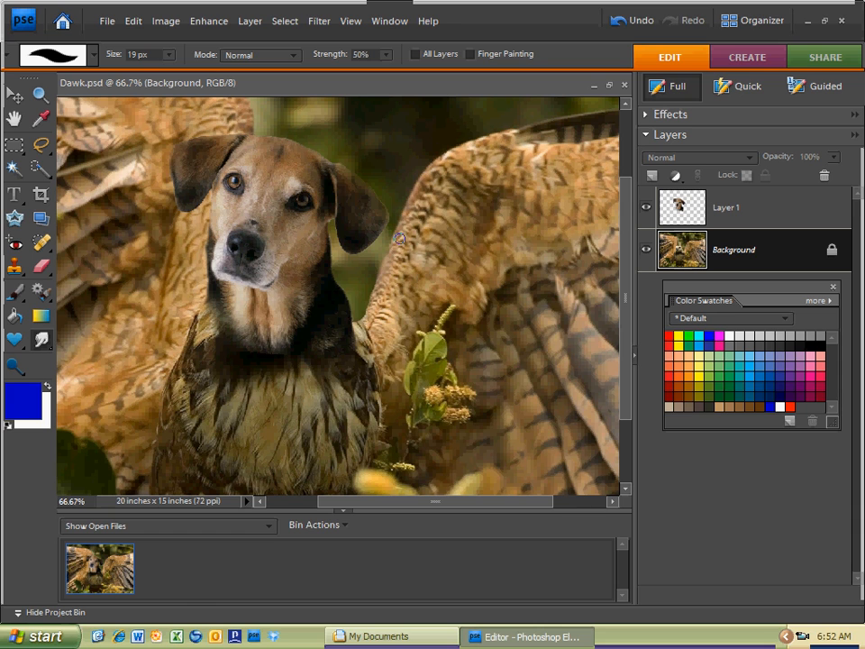
mouse_move(360, 285)
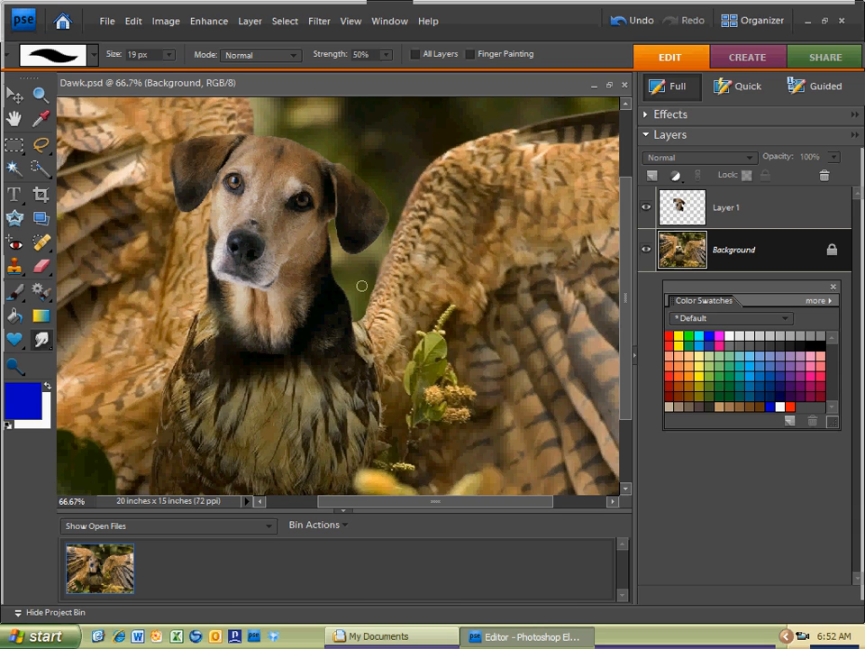
mouse_move(355, 286)
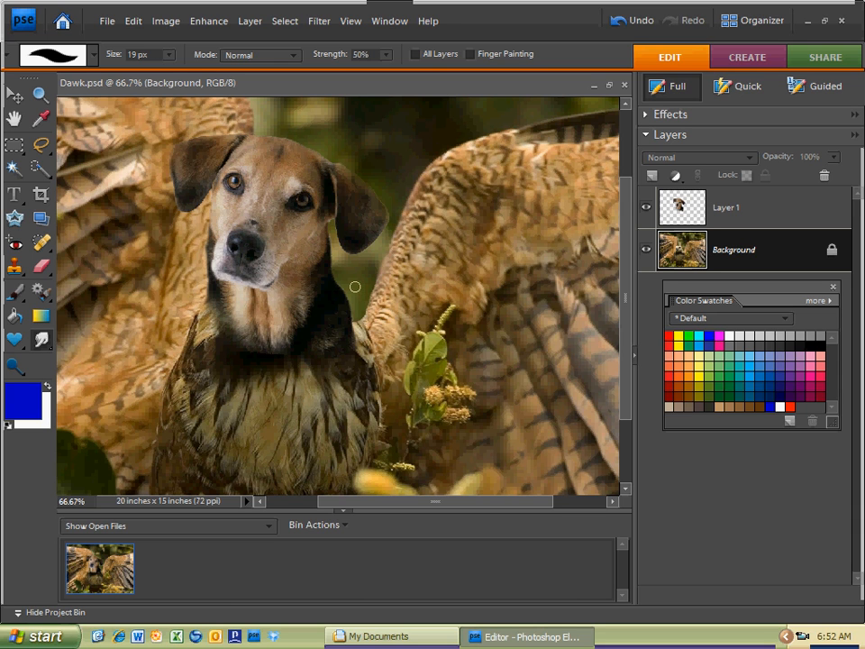
mouse_move(364, 183)
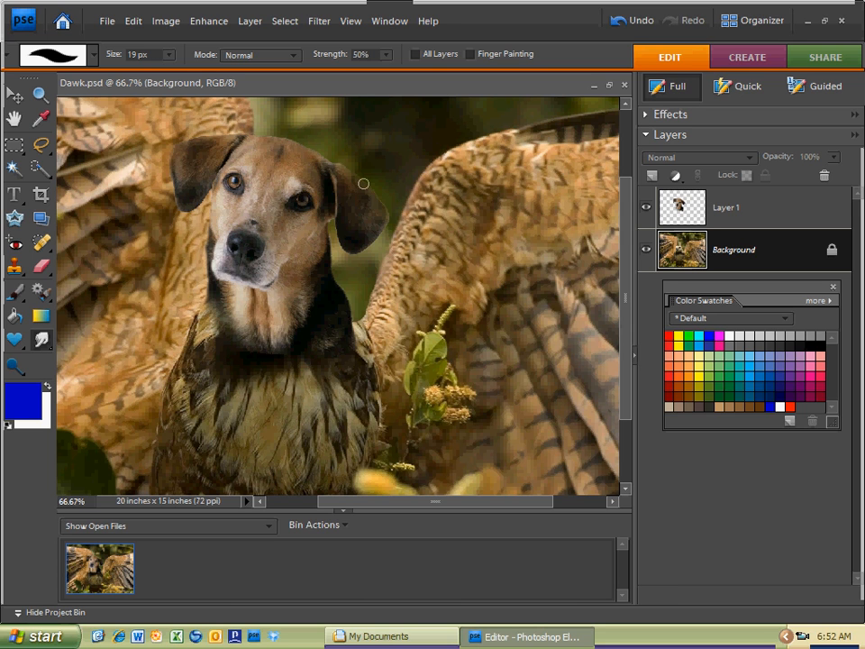
mouse_move(366, 177)
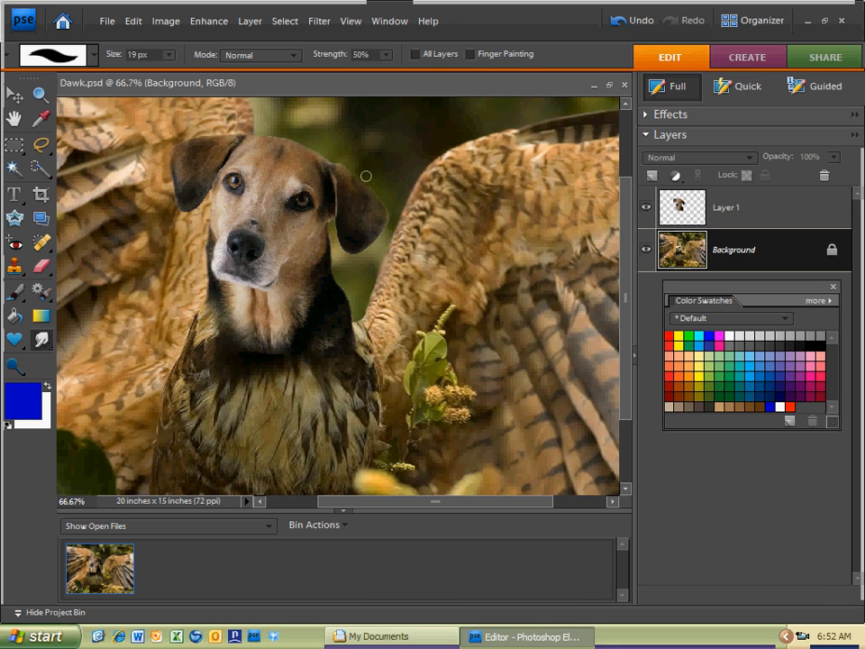
mouse_move(360, 294)
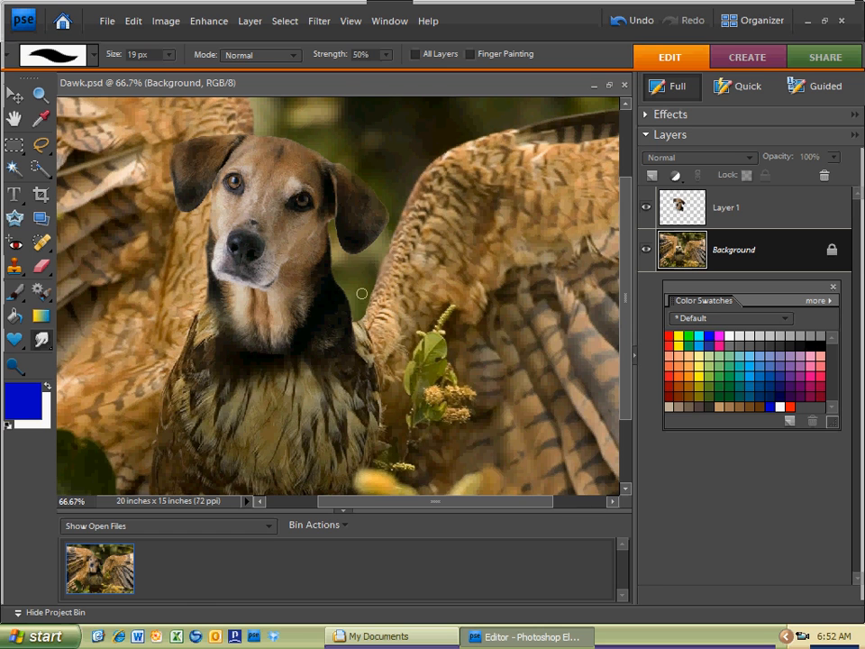
mouse_move(735, 544)
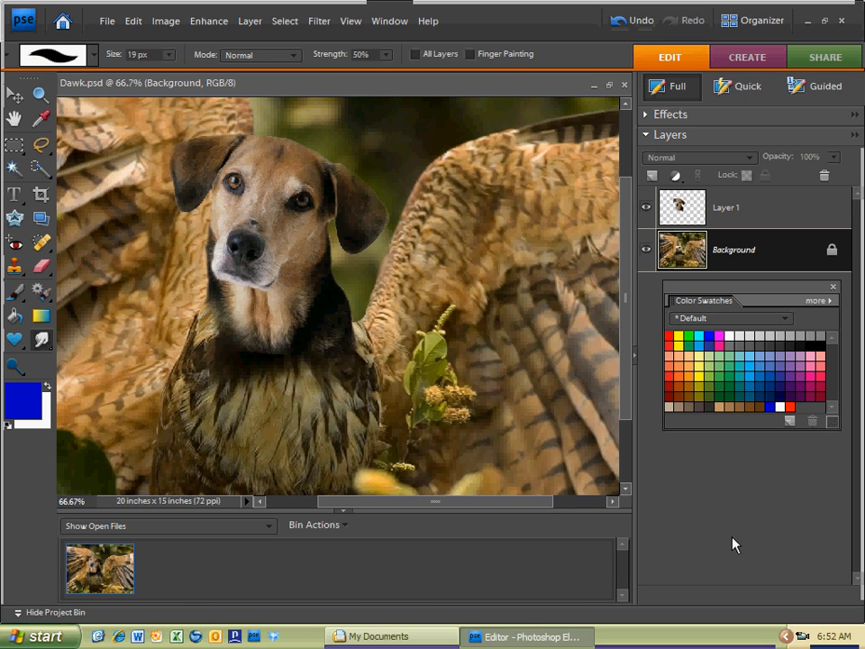